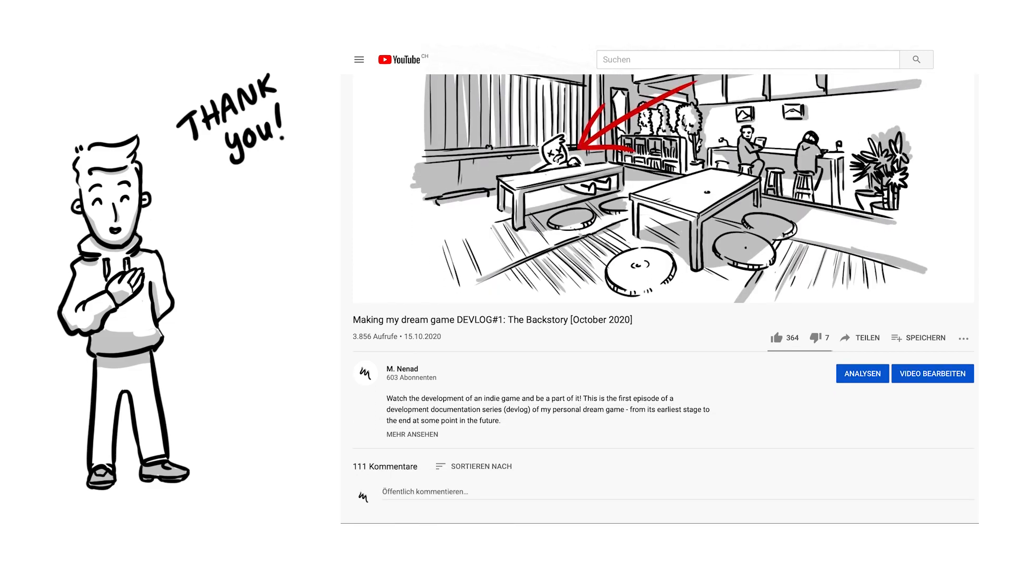
scroll("down", 3)
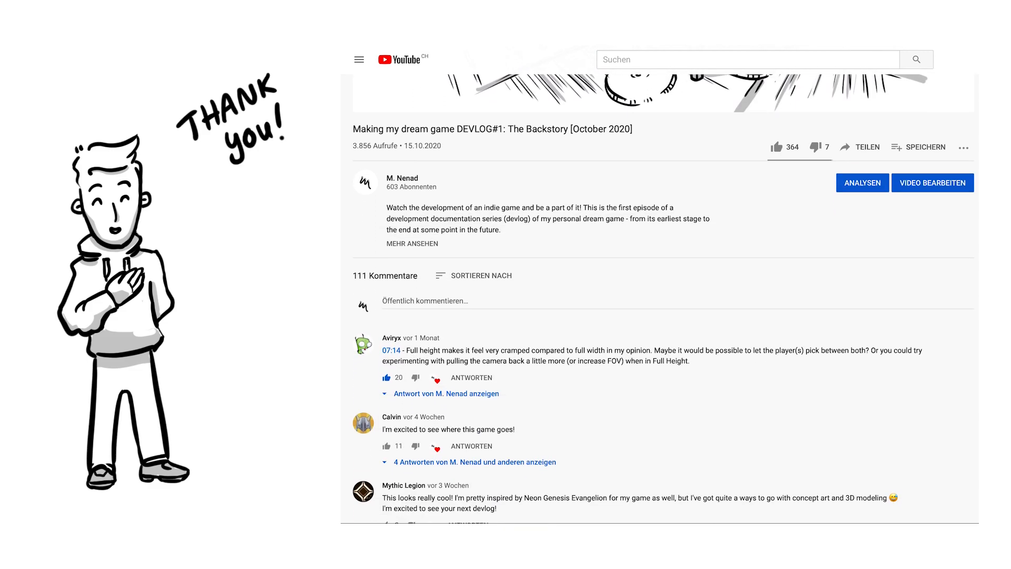
scroll("down", 3)
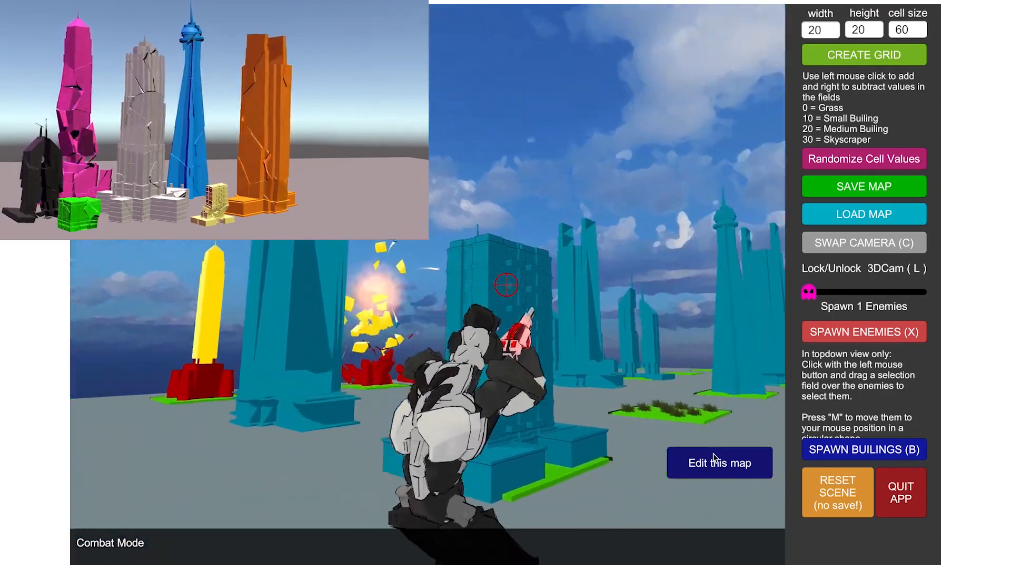
left_click(719, 462)
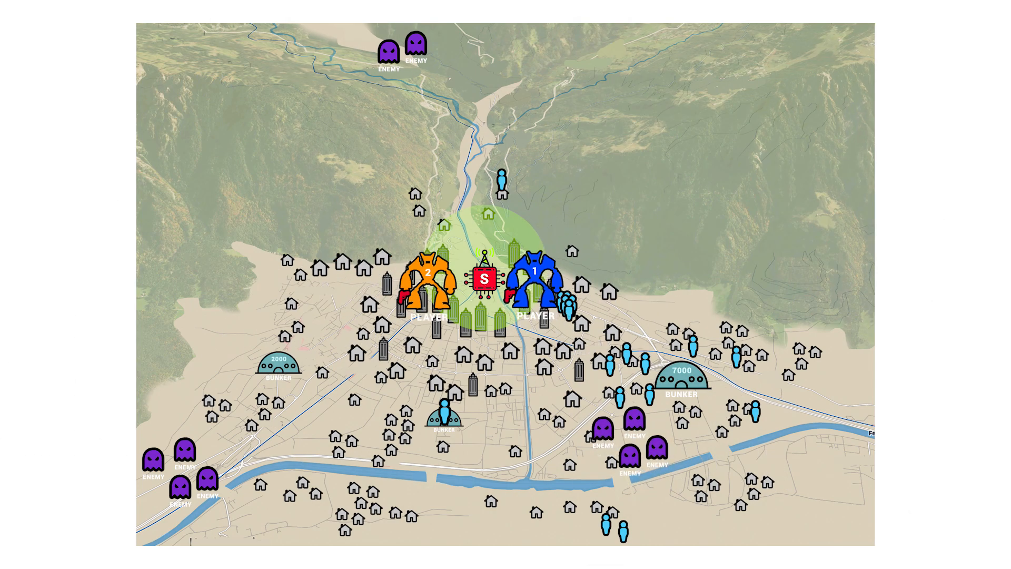